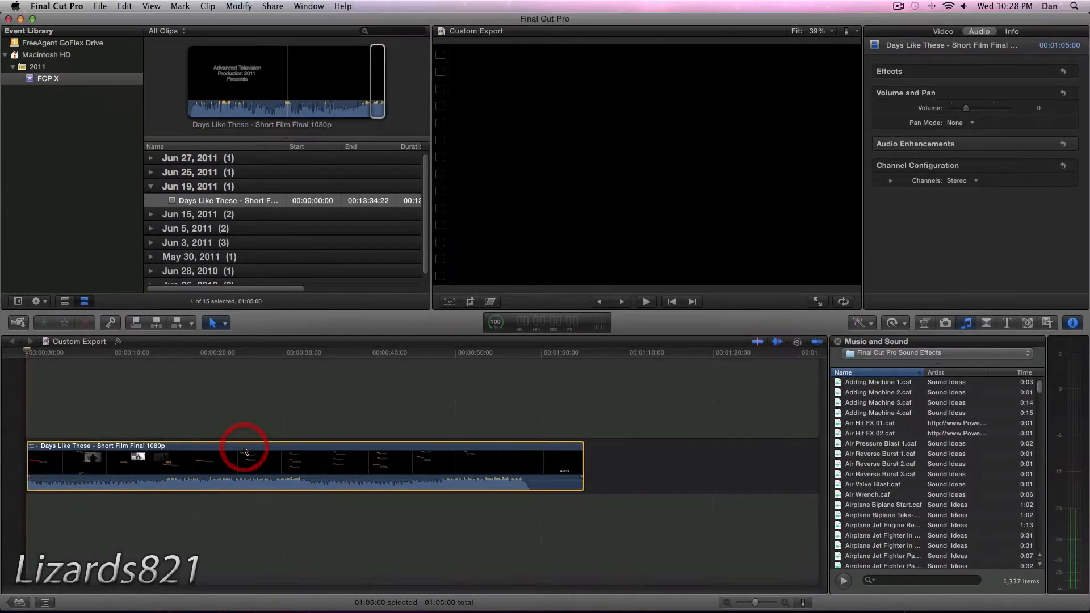
# Reveal the desktop and show Get Info for FCP X Test Export 1.mov (118.1 MB, 1920×1080 H.264).
pyautogui.click(1061, 7)
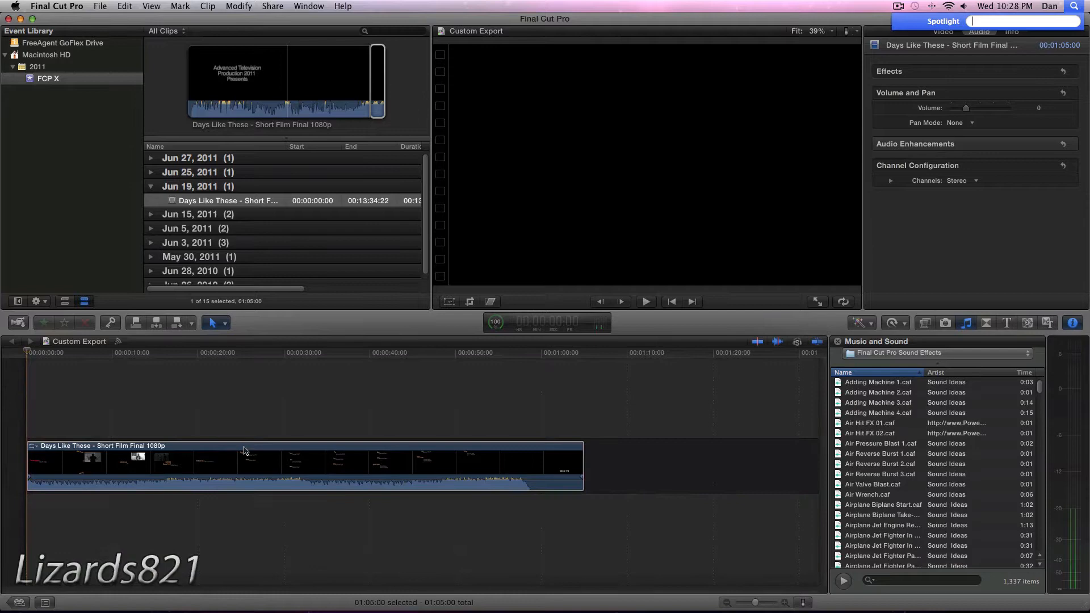
pyautogui.click(714, 515)
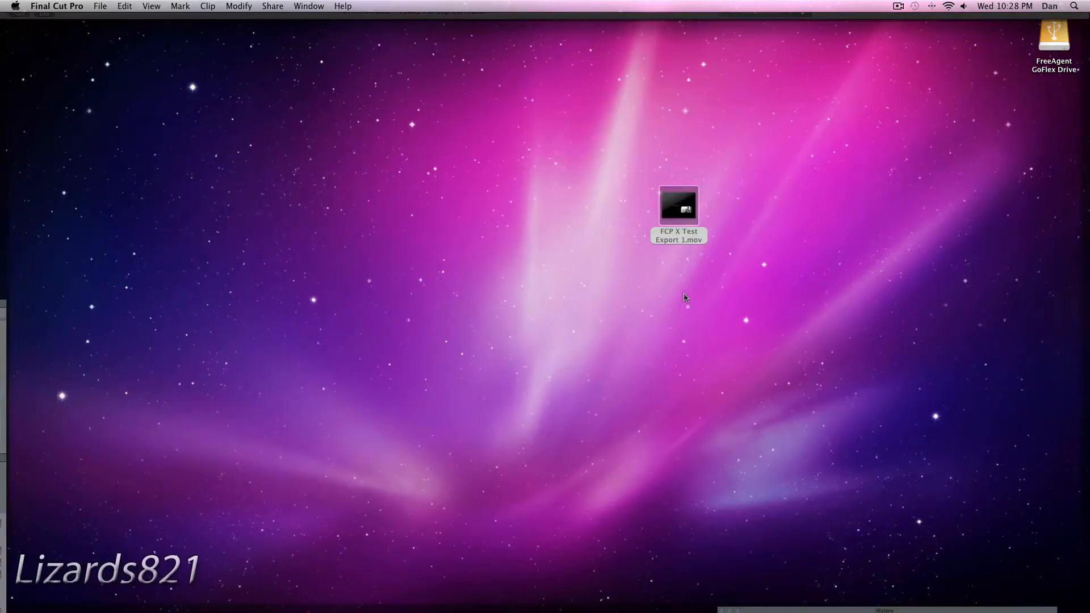
pyautogui.rightClick(678, 206)
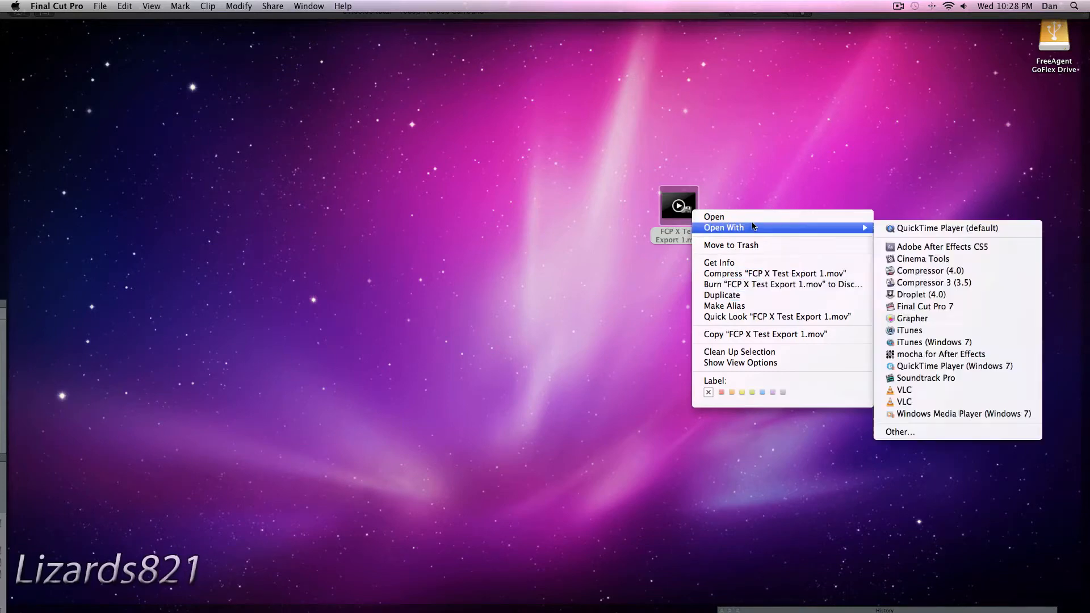
pyautogui.click(719, 262)
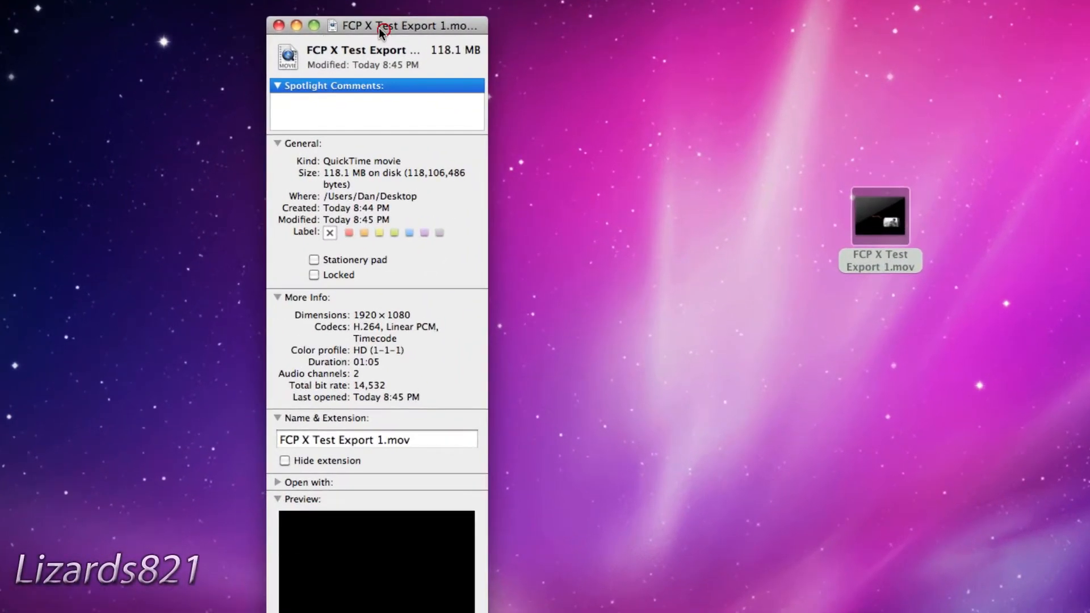
pyautogui.click(279, 26)
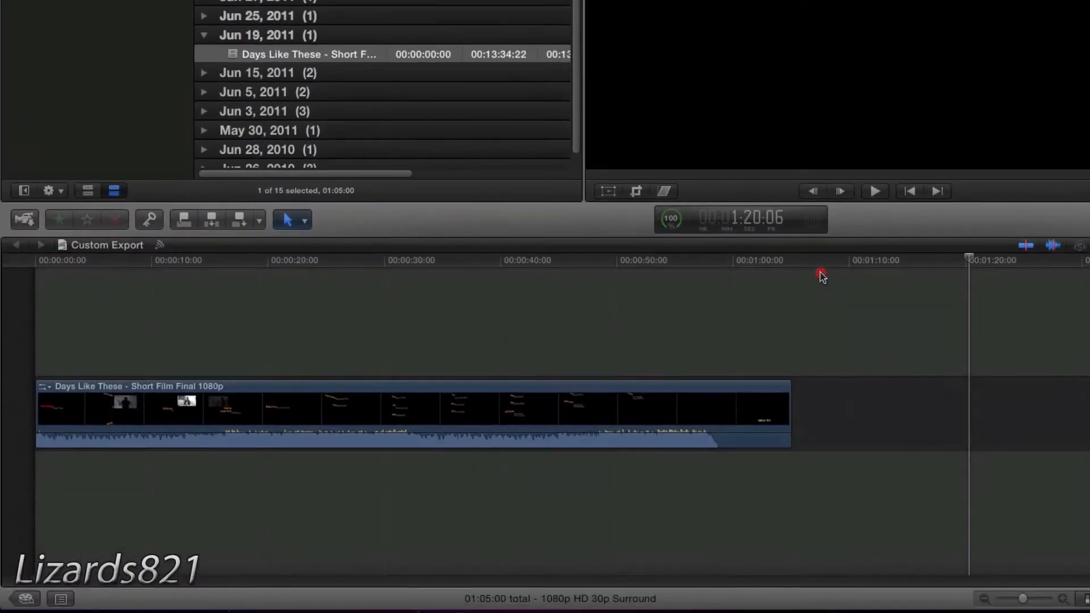
# Start Export Media for Custom Export and choose H.264 as the QuickTime export format.
pyautogui.click(424, 278)
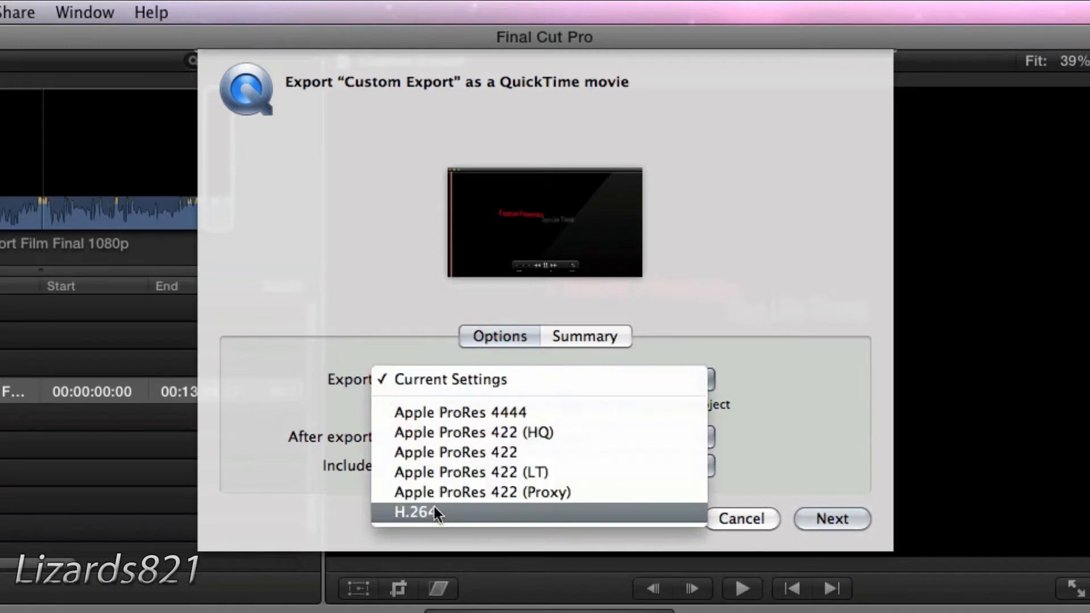
pyautogui.moveTo(428, 520)
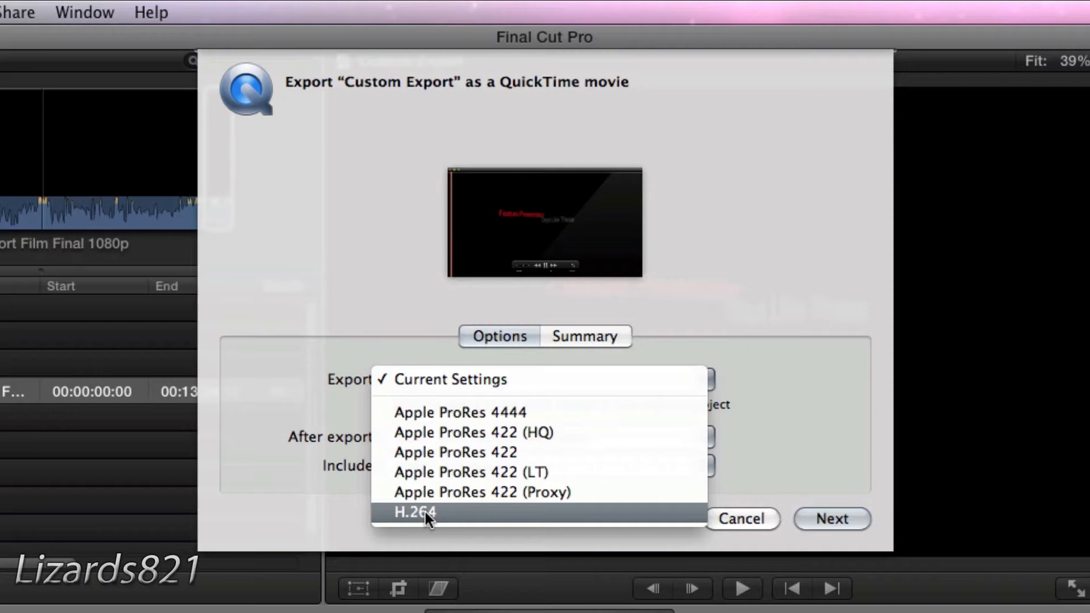
pyautogui.click(414, 512)
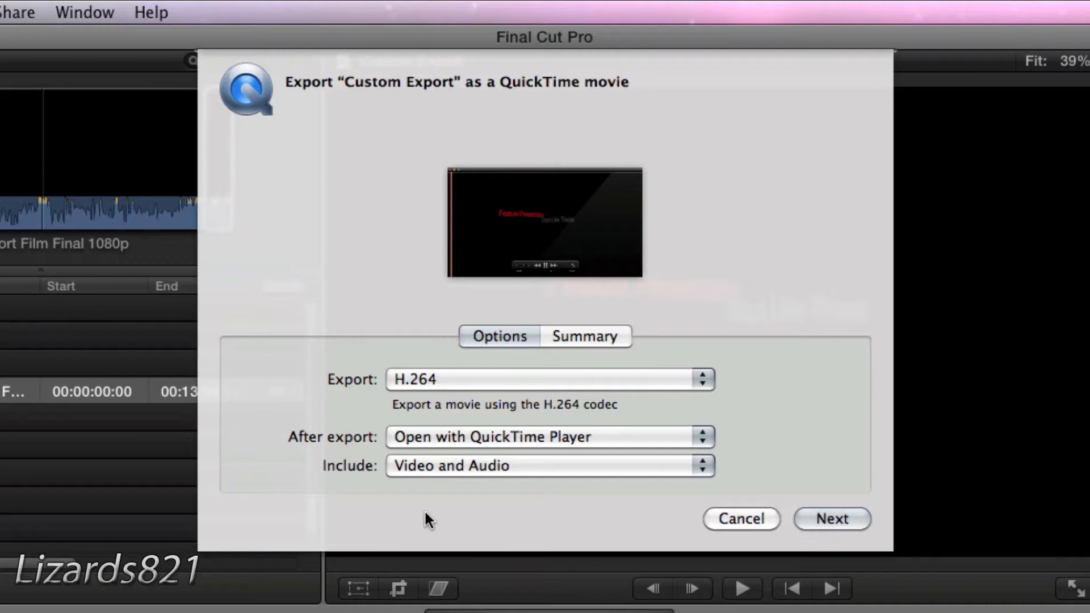
pyautogui.moveTo(487, 497)
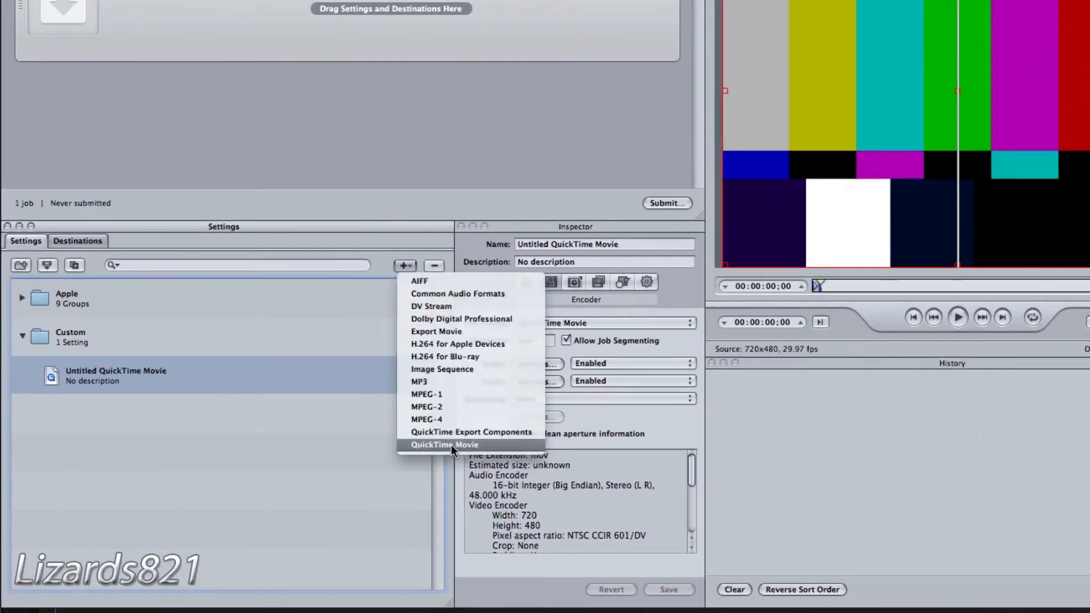
# Delete the untitled custom setting and add a new QuickTime Movie setting to Custom.
pyautogui.click(444, 444)
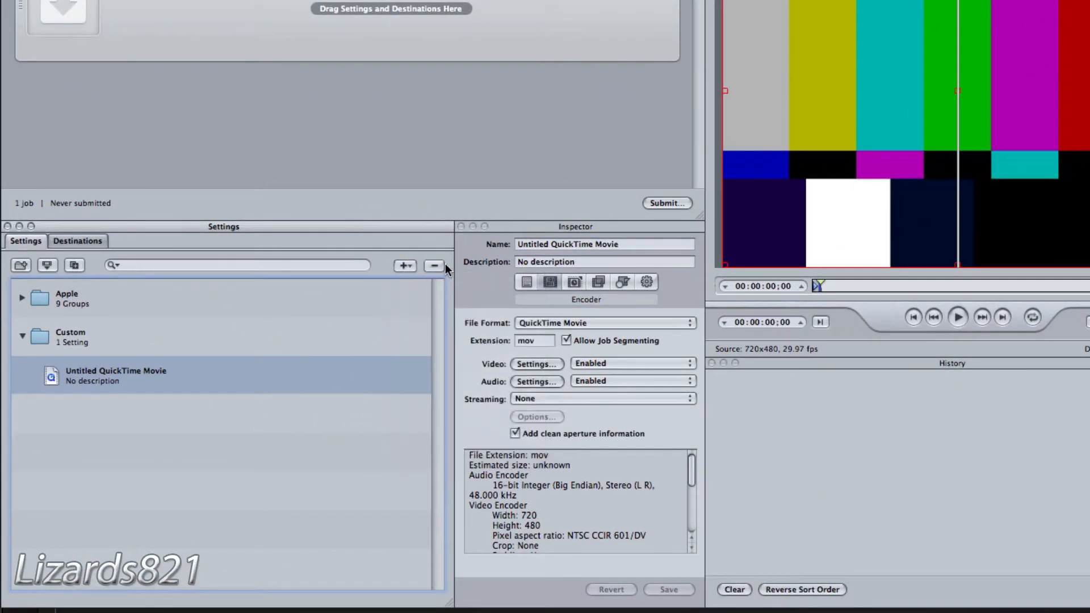
pyautogui.click(406, 266)
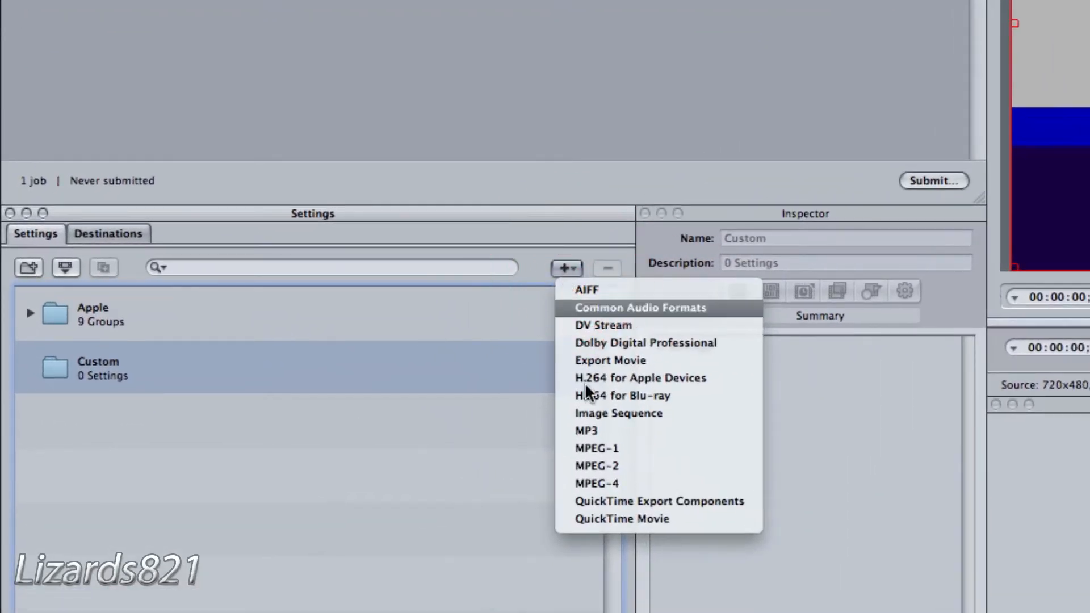
pyautogui.click(621, 519)
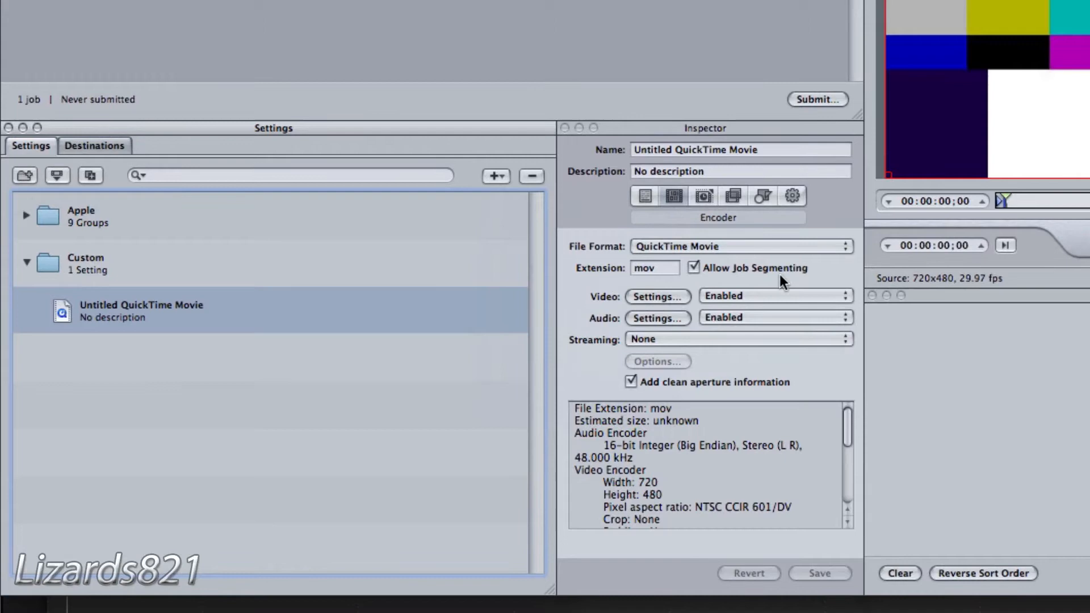
# Rename the new setting to 'FCP X Export' in the Inspector's Name field.
pyautogui.click(695, 150)
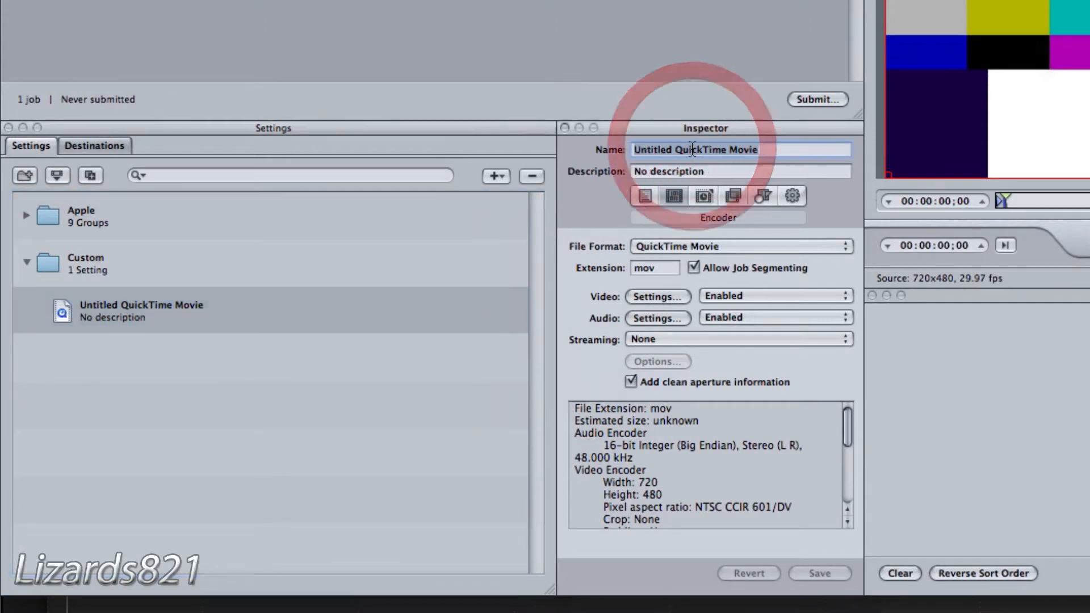
pyautogui.write('fc')
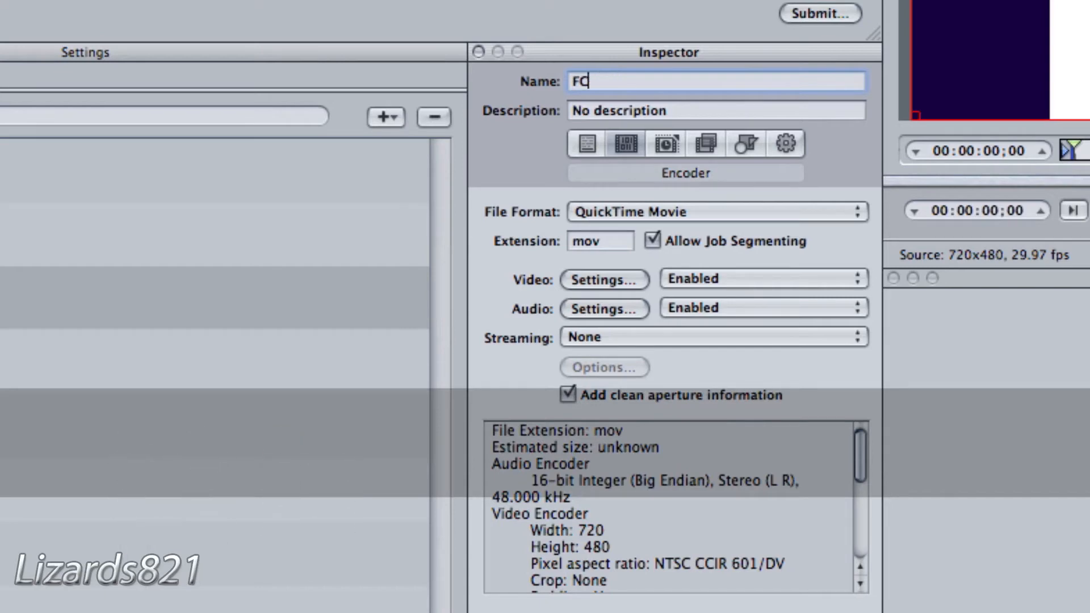
pyautogui.write('CP X E')
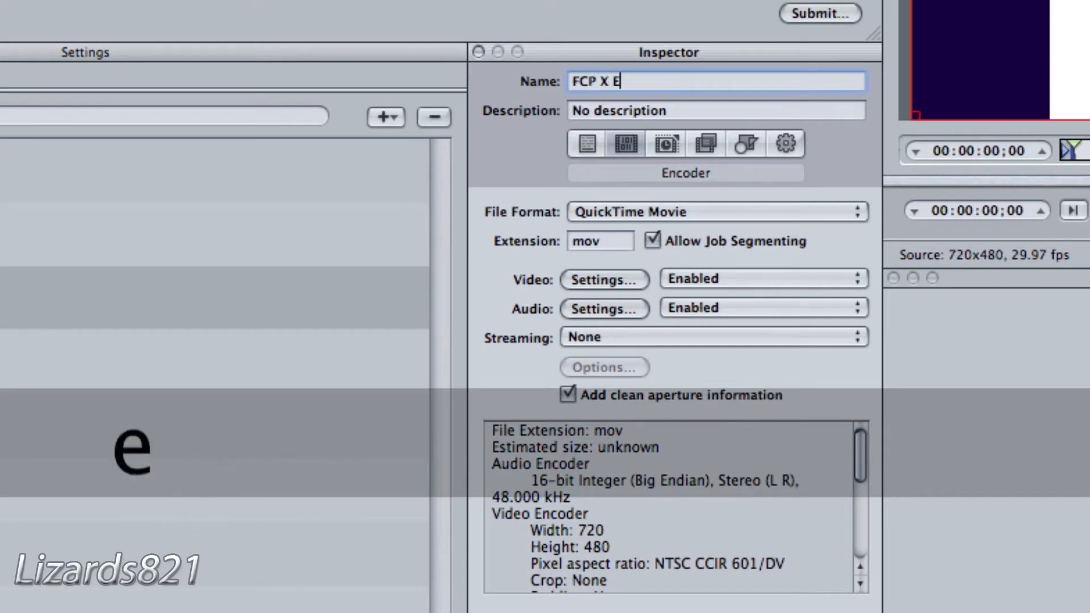
pyautogui.write('xpo')
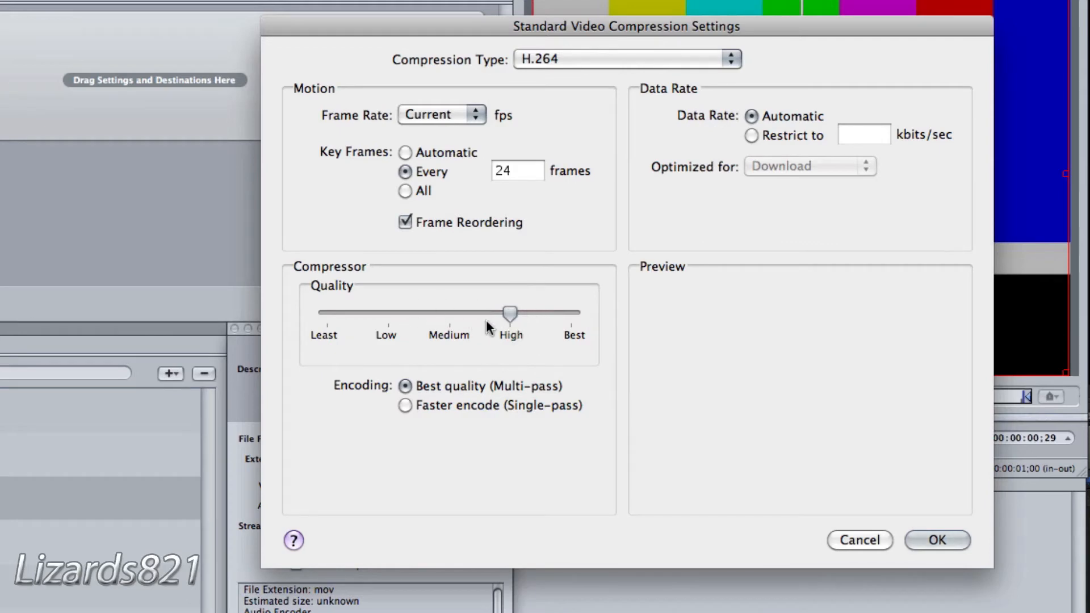
pyautogui.moveTo(451, 331)
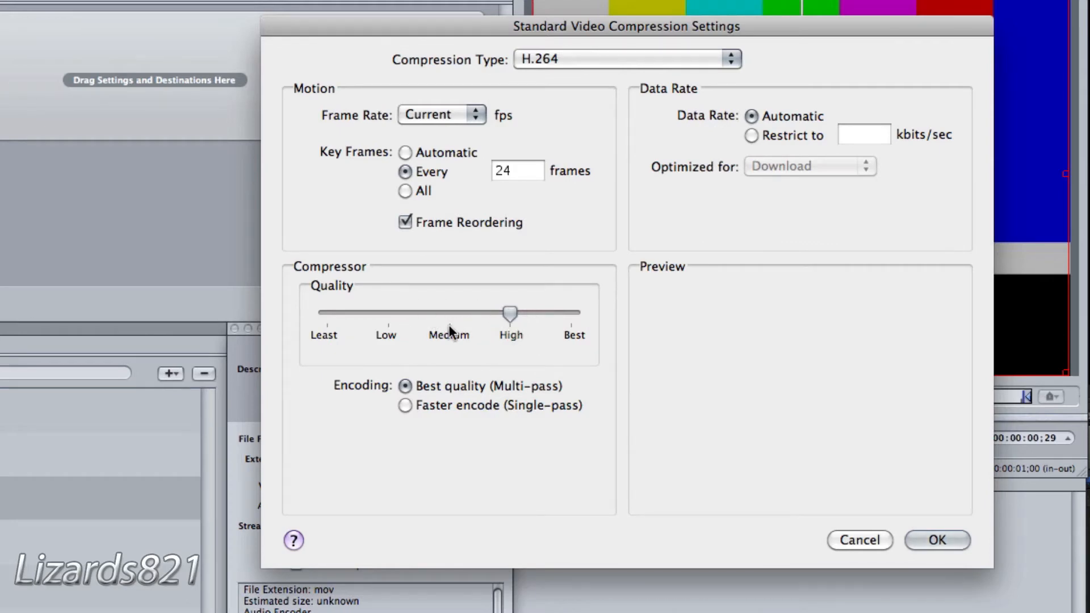
# Set H.264 video quality to Best with automatic key frames and confirm.
pyautogui.moveTo(510, 314); pyautogui.dragTo(560, 314)
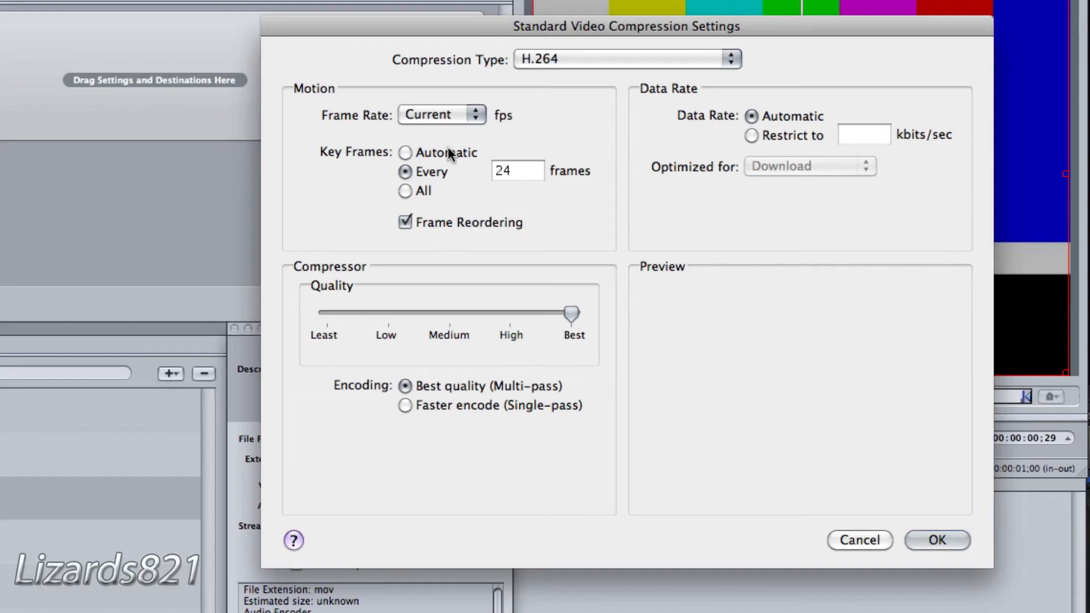
pyautogui.click(406, 152)
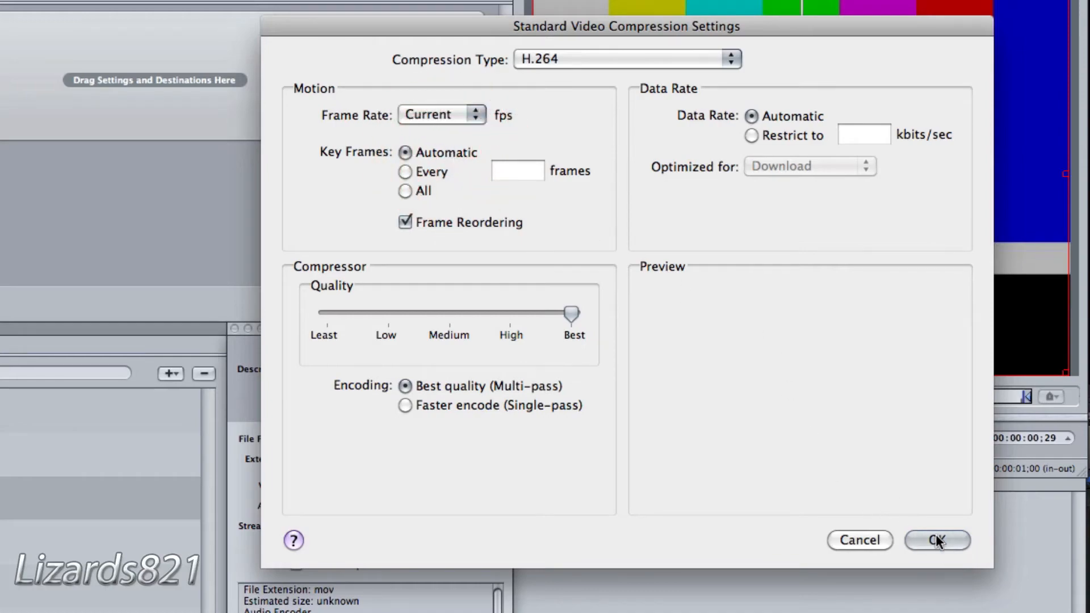
pyautogui.click(937, 541)
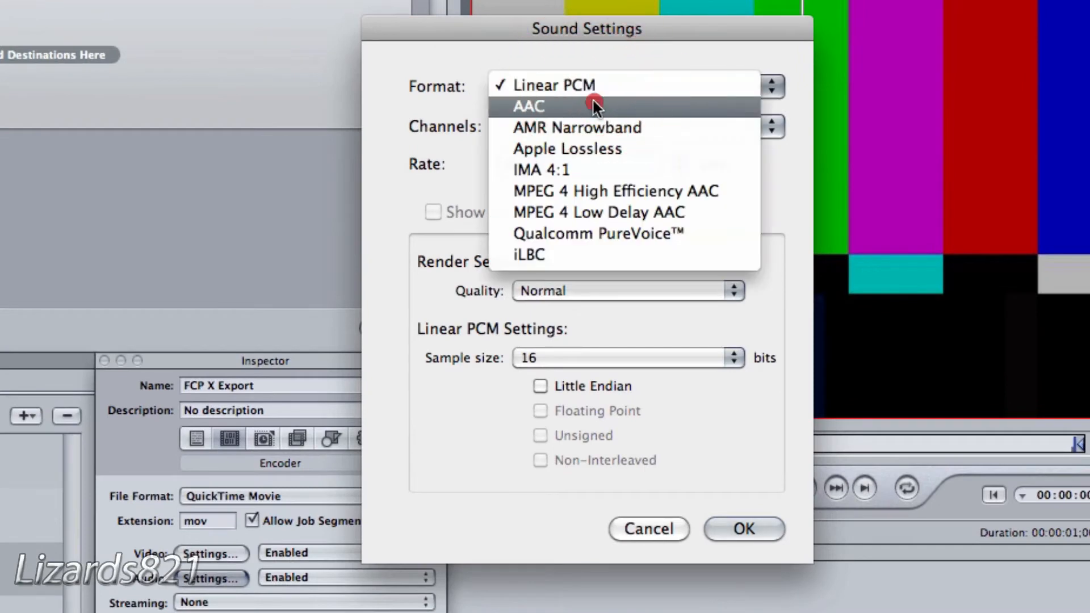
# Switch the audio format to AAC stereo at 44.1 kHz and pick a render quality.
pyautogui.click(529, 107)
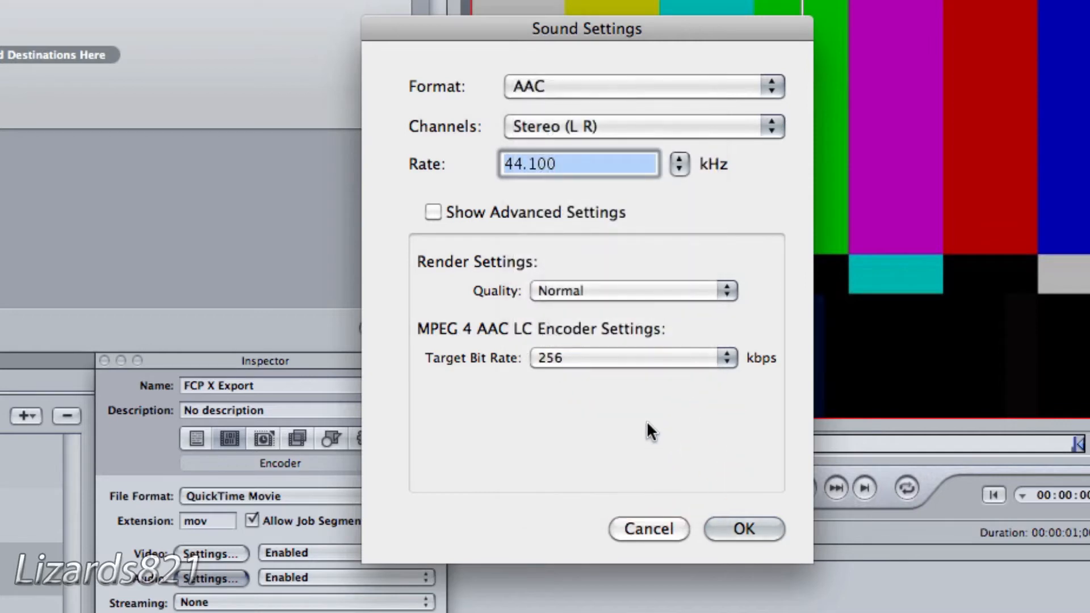
pyautogui.click(629, 291)
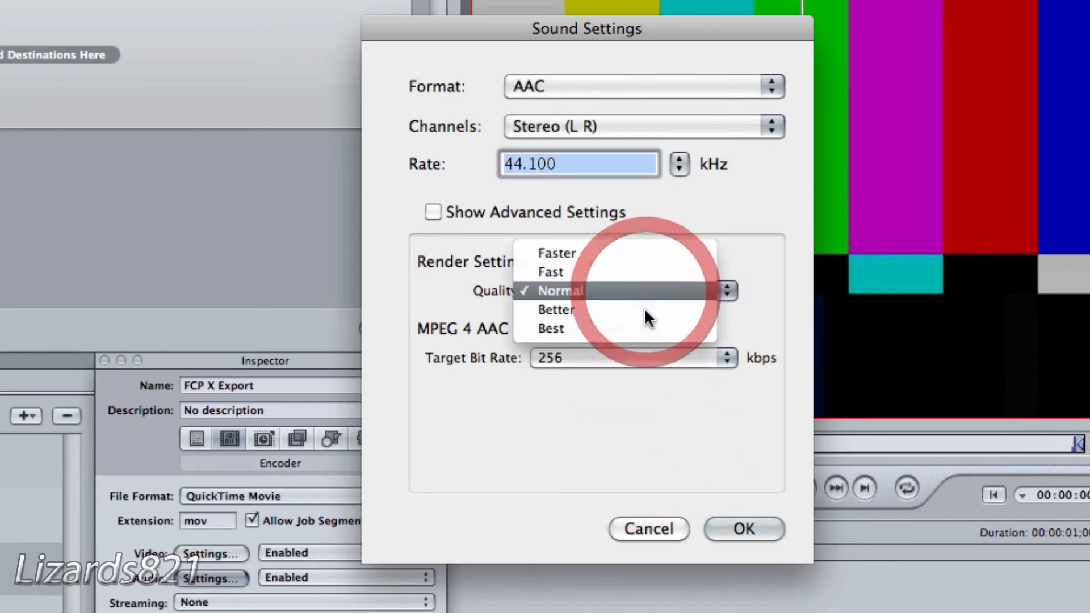
pyautogui.click(742, 528)
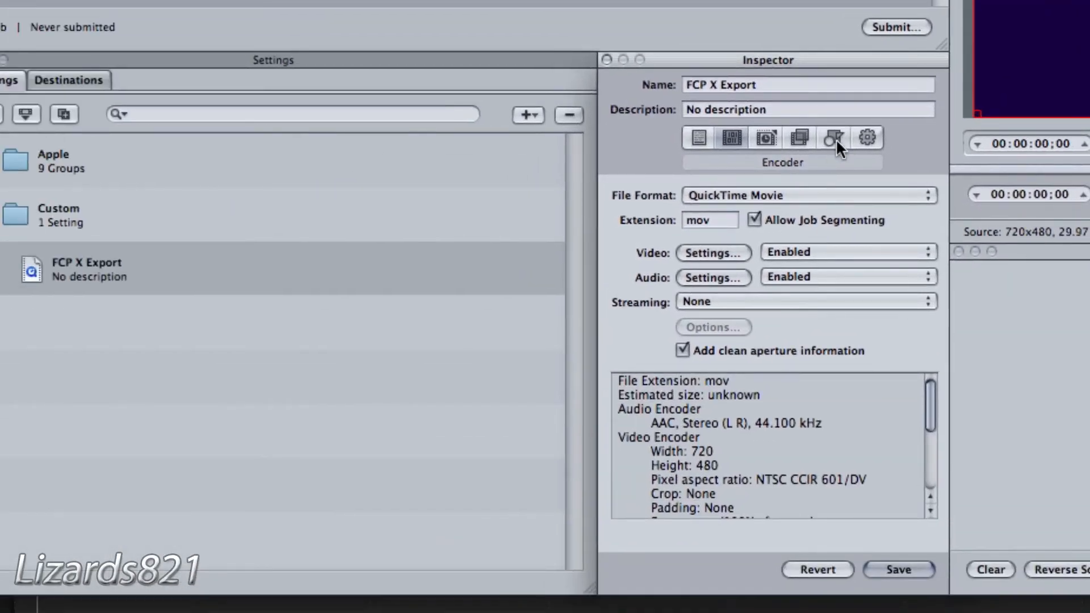
# In the Geometry pane, set the output frame size to 1920x1080.
pyautogui.click(834, 138)
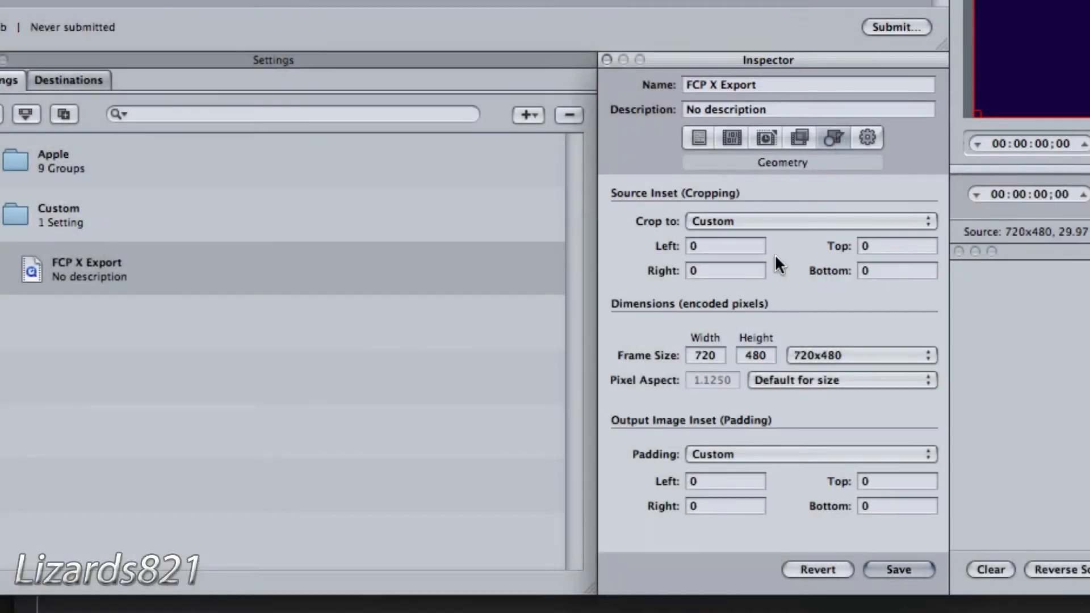
pyautogui.click(861, 356)
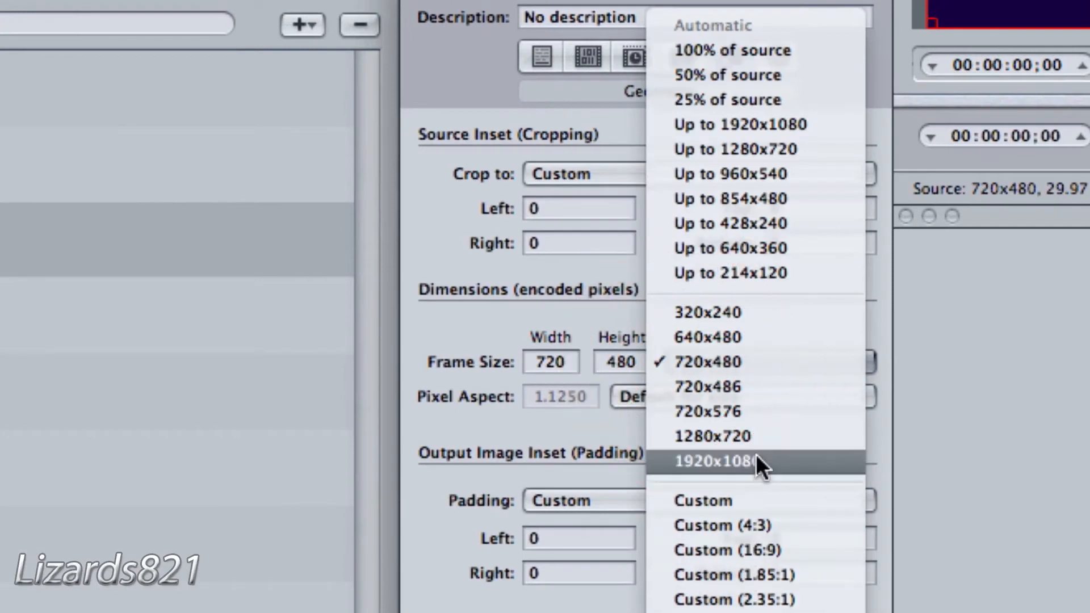
pyautogui.click(711, 461)
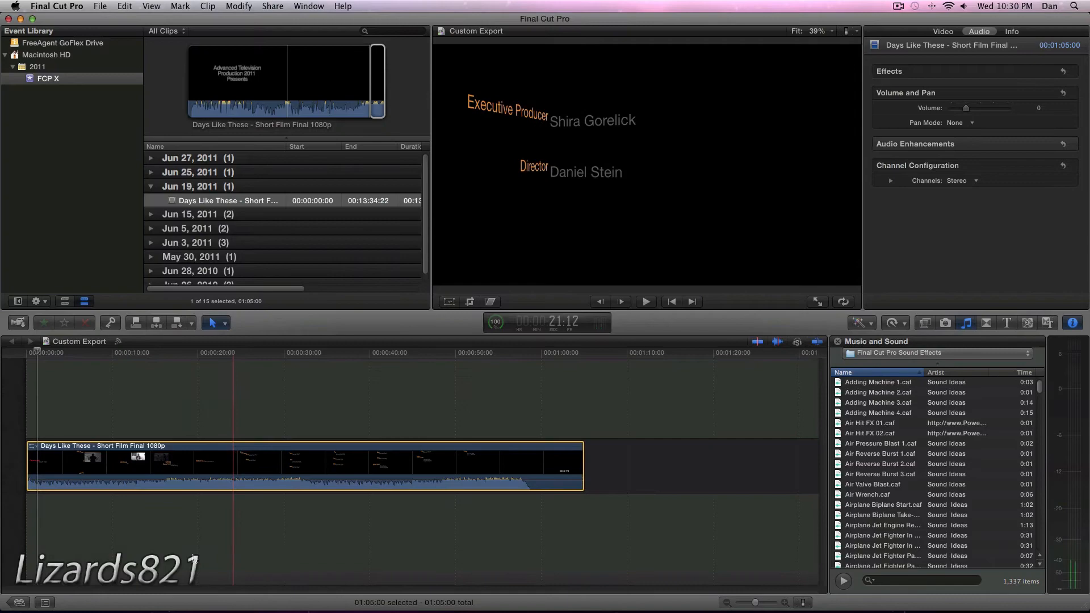
# Start Export Using Compressor Settings and select Custom > FCP X Export.
pyautogui.click(271, 5)
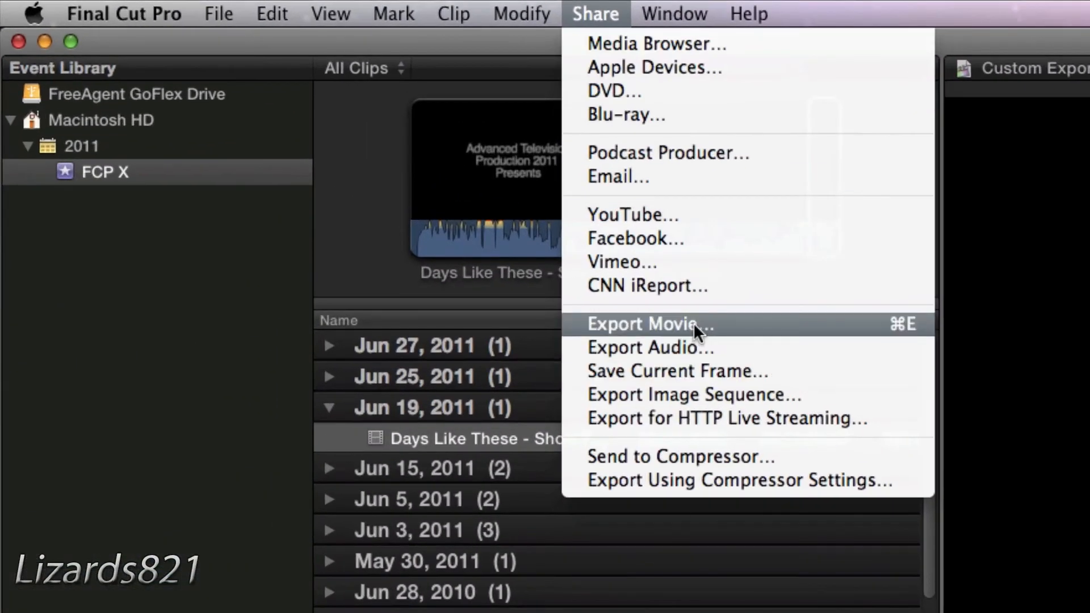
pyautogui.click(648, 324)
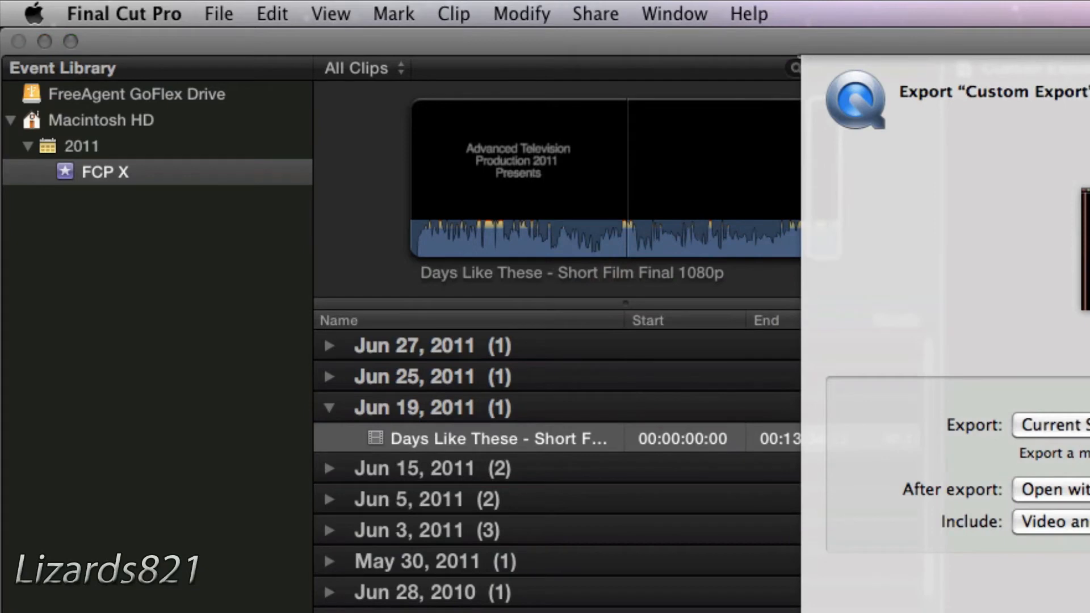
pyautogui.click(594, 14)
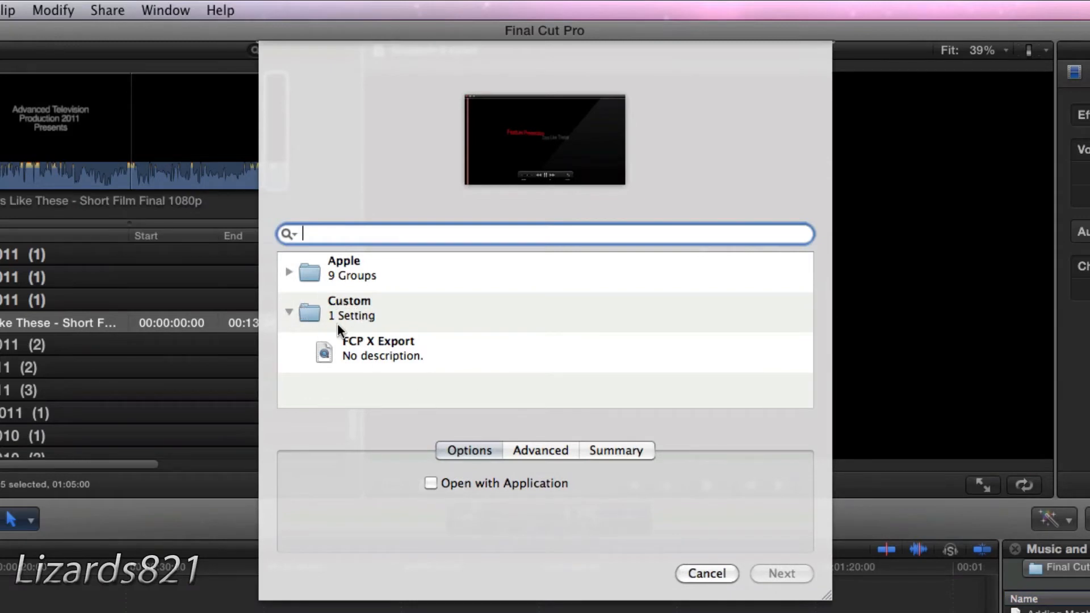
pyautogui.click(380, 347)
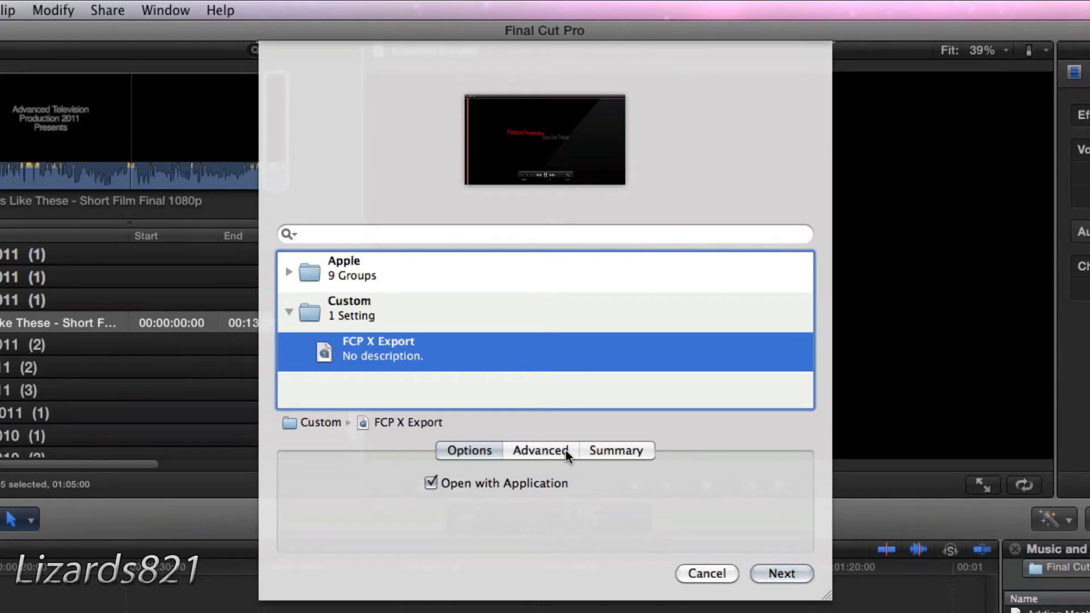
# Review the setting's Summary showing 1920×1080 stereo output.
pyautogui.click(615, 451)
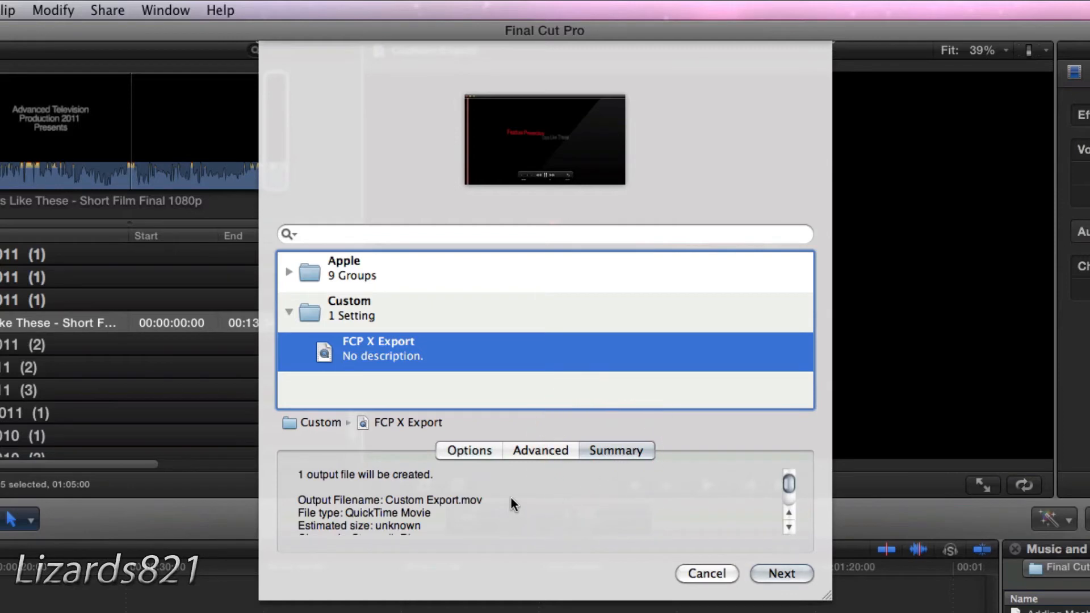
pyautogui.scroll(-3)
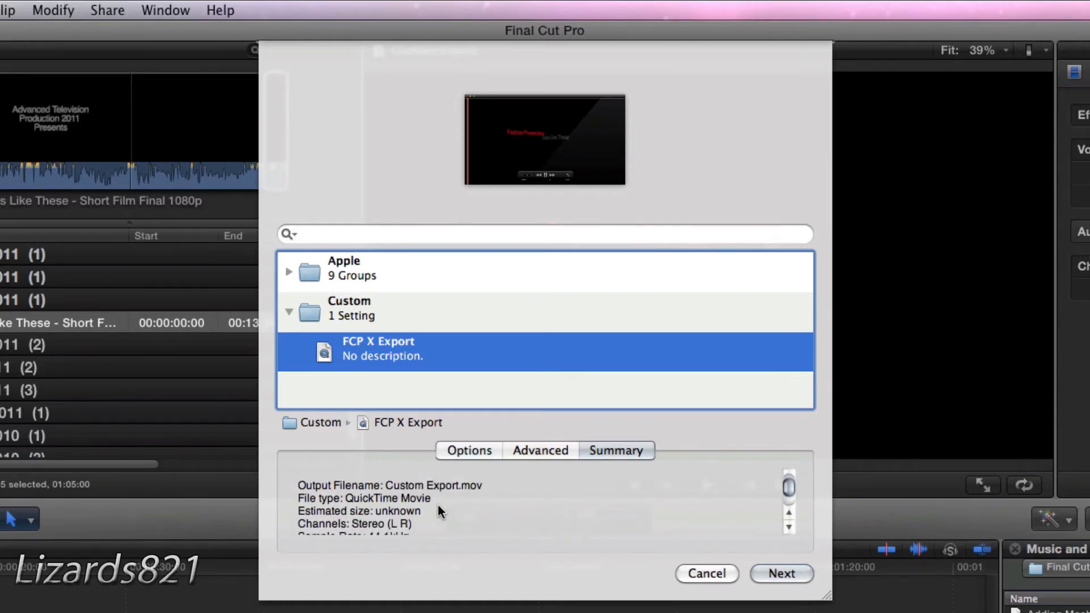
pyautogui.scroll(-3)
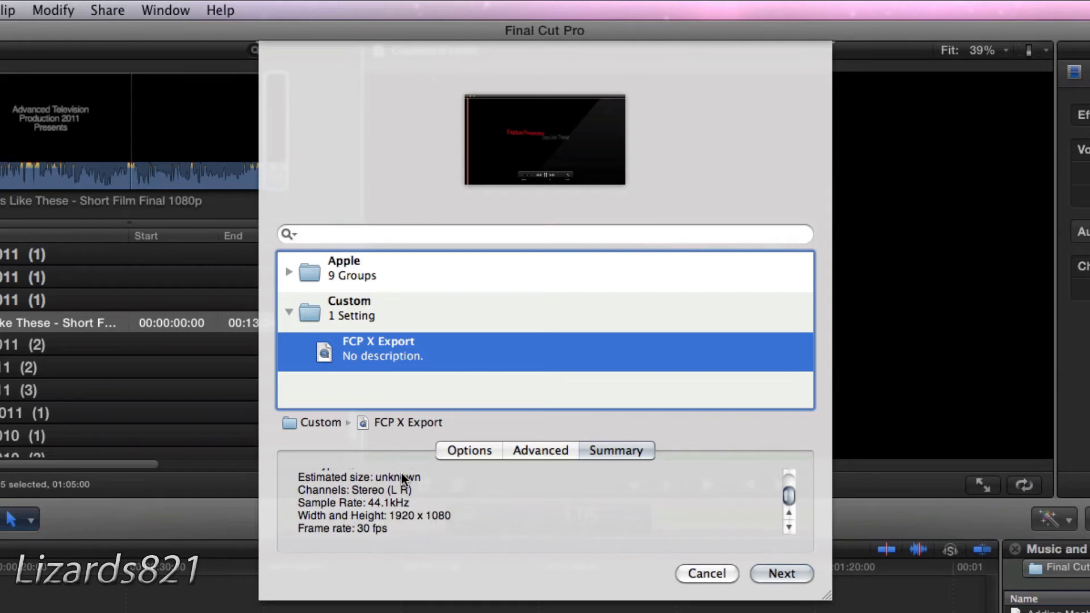
# Name the file 'FCP X Test Export', save to the Desktop and render the movie.
pyautogui.click(782, 572)
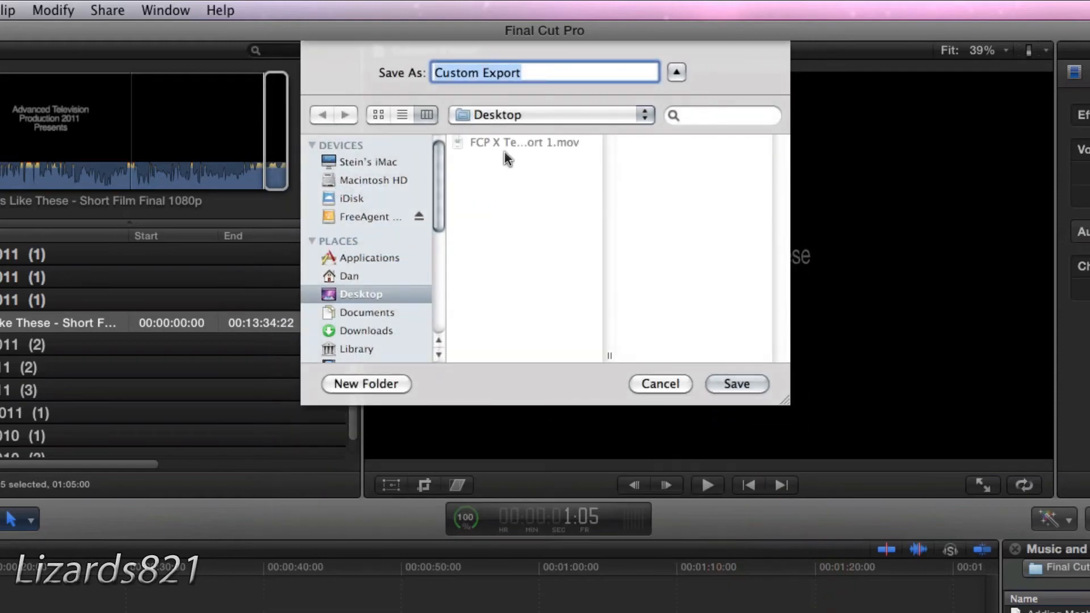
pyautogui.write('FCP X Test Export 1')
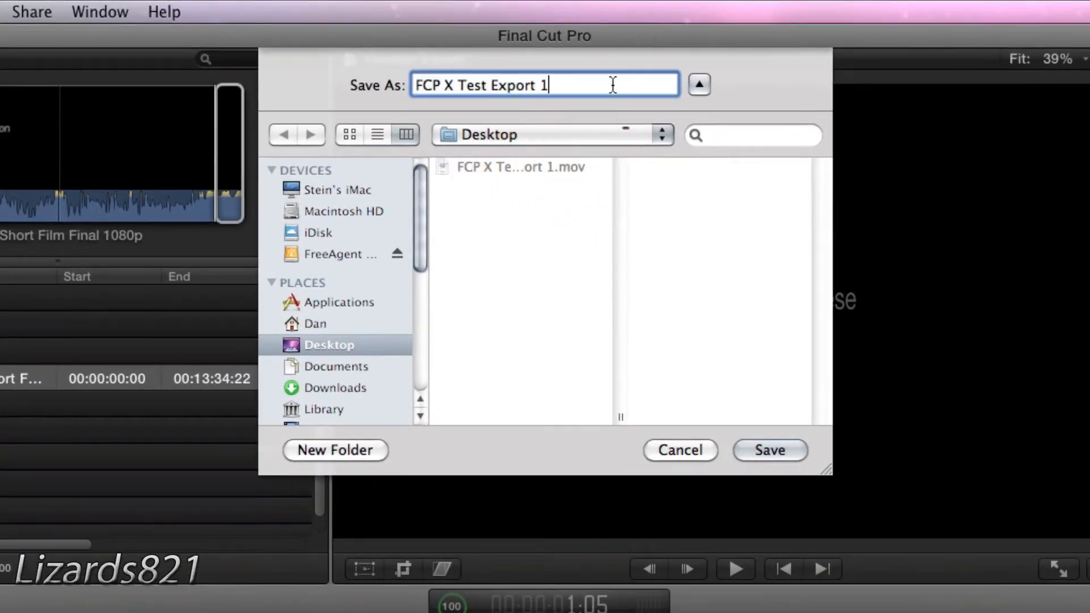
pyautogui.moveTo(501, 217)
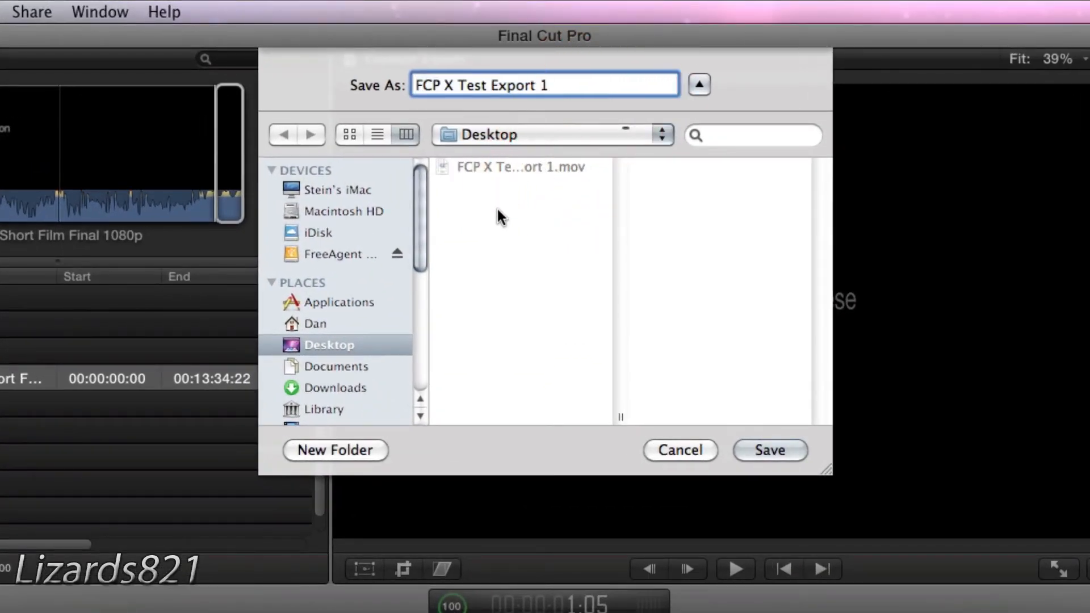
pyautogui.press('backspace')
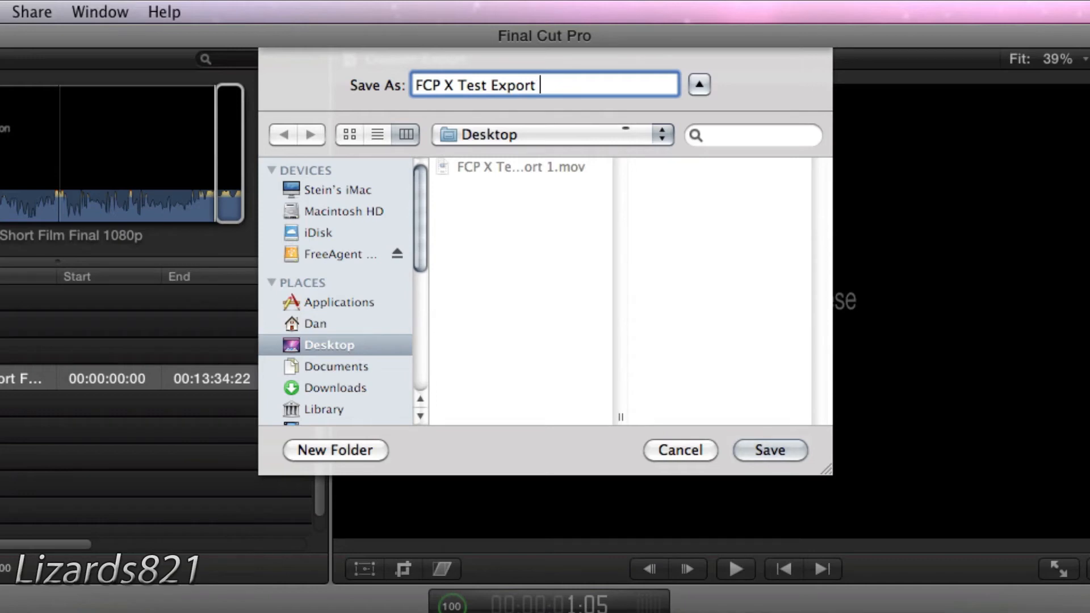
pyautogui.click(769, 450)
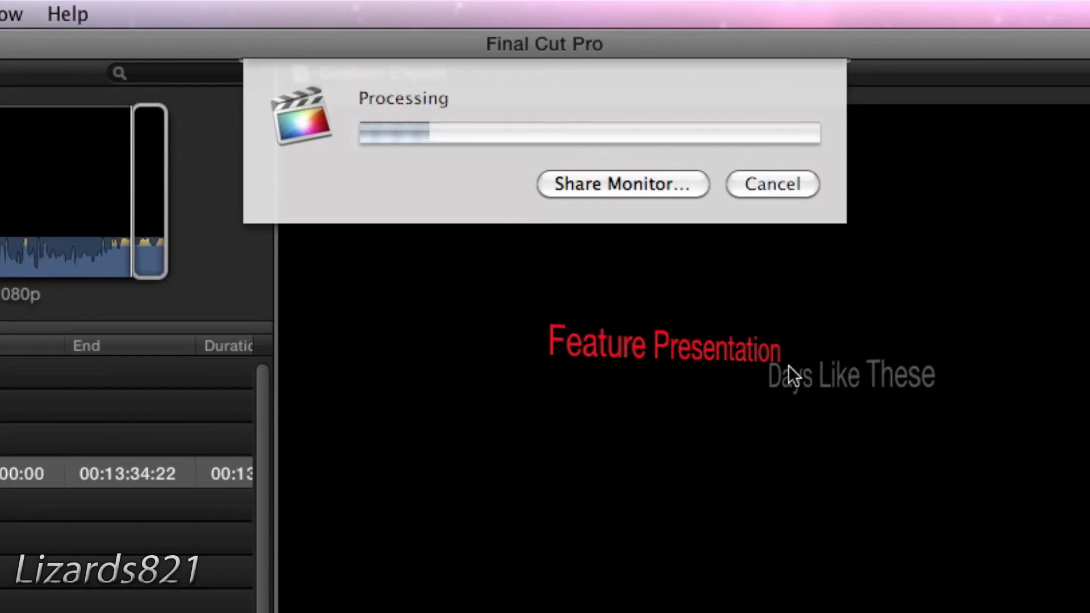
pyautogui.click(623, 184)
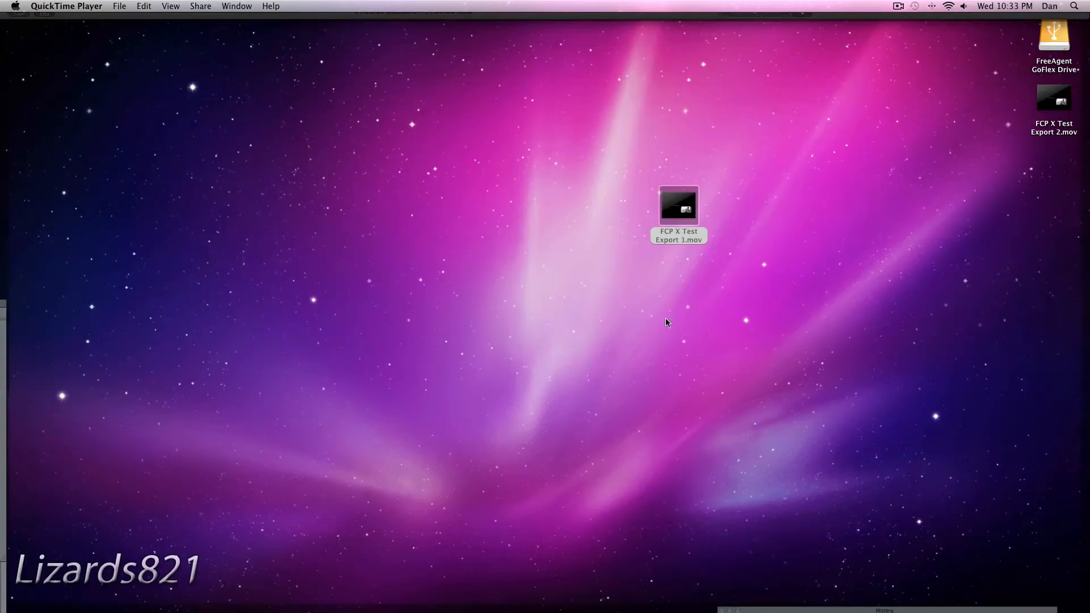
# Place FCP X Test Export 2.mov beside the original and show its Get Info (19.9 MB).
pyautogui.moveTo(1054, 98); pyautogui.dragTo(835, 150)
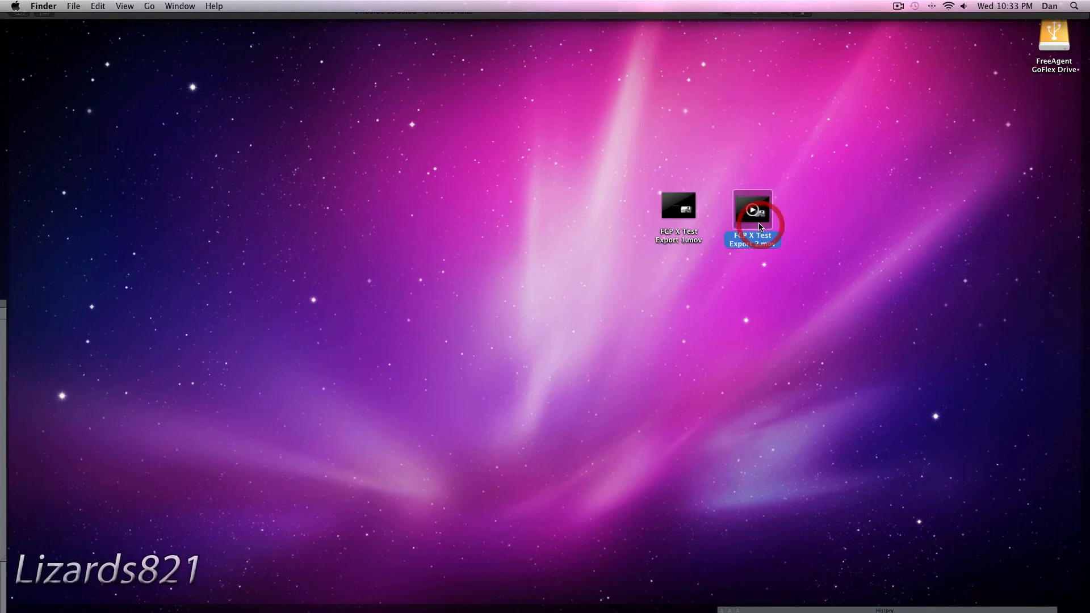
pyautogui.rightClick(753, 211)
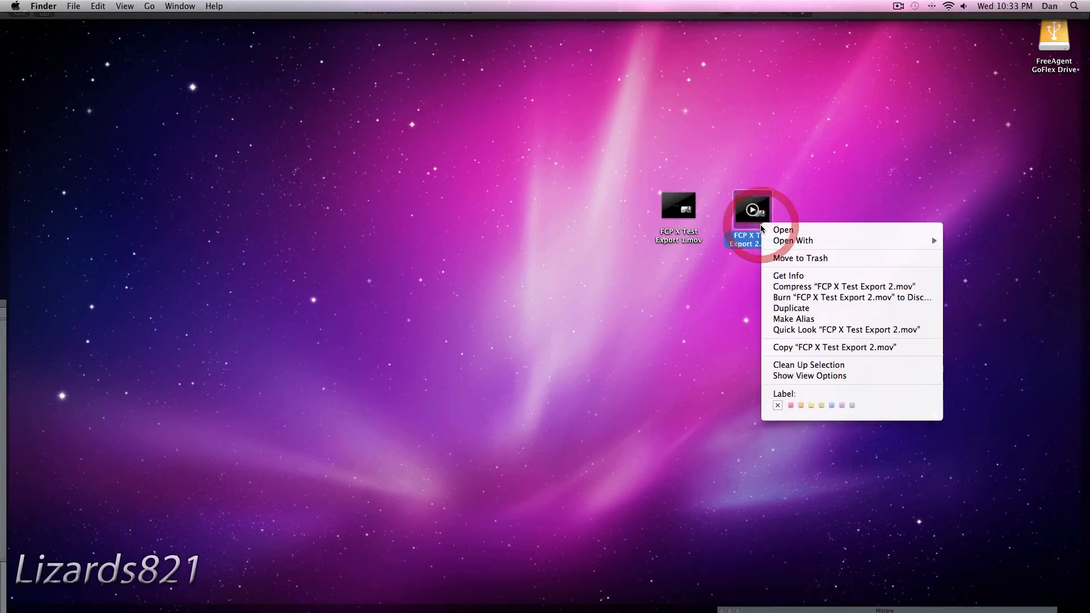
pyautogui.click(788, 275)
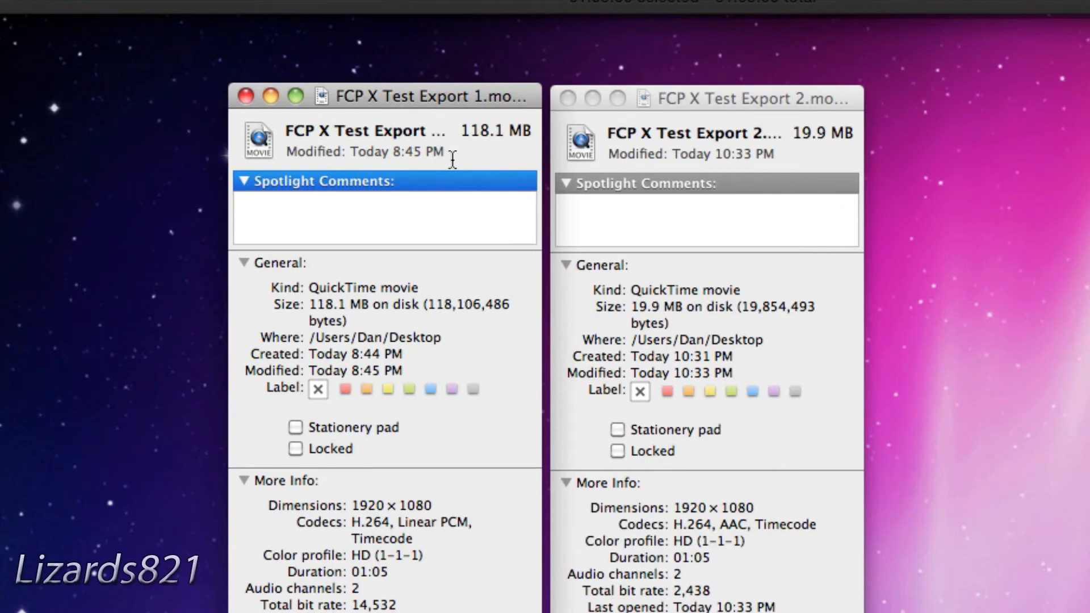
pyautogui.moveTo(690, 241)
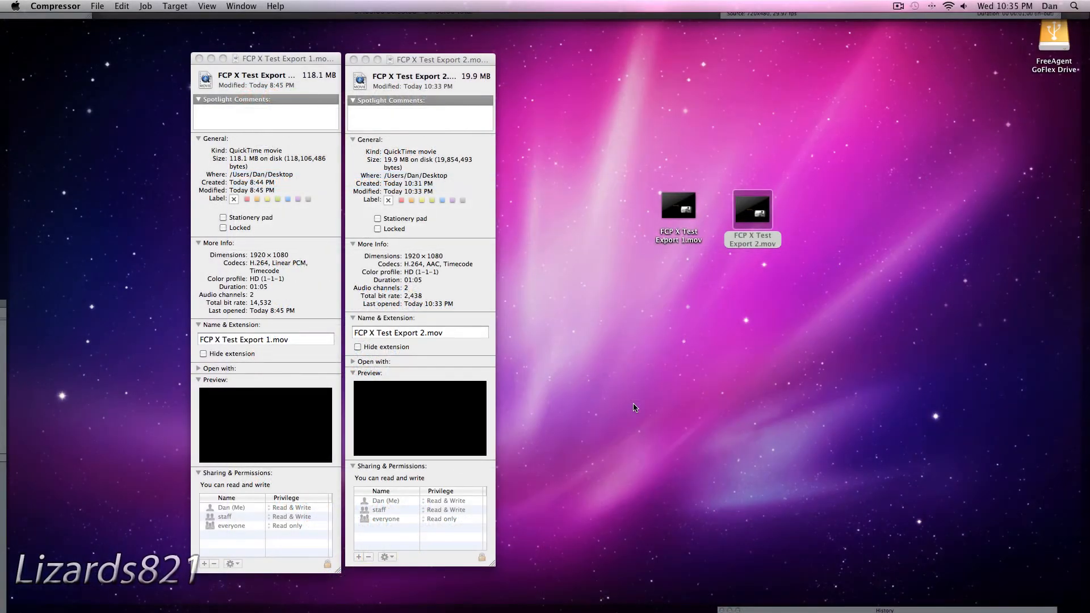
pyautogui.moveTo(632, 407)
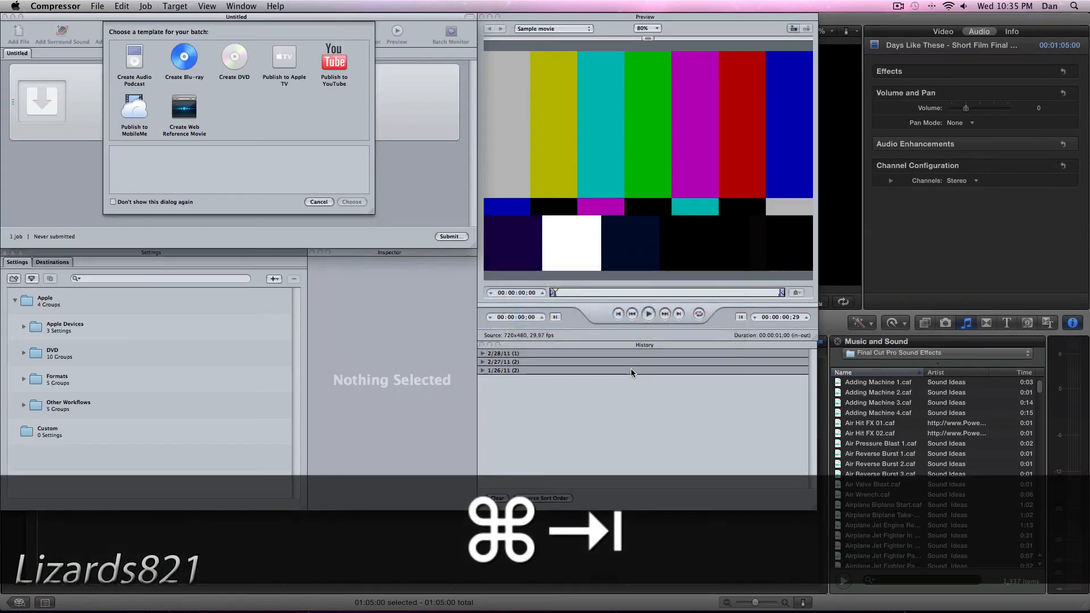
# Dismiss the batch template chooser, show the Desktop, and select the Custom settings group.
pyautogui.click(319, 202)
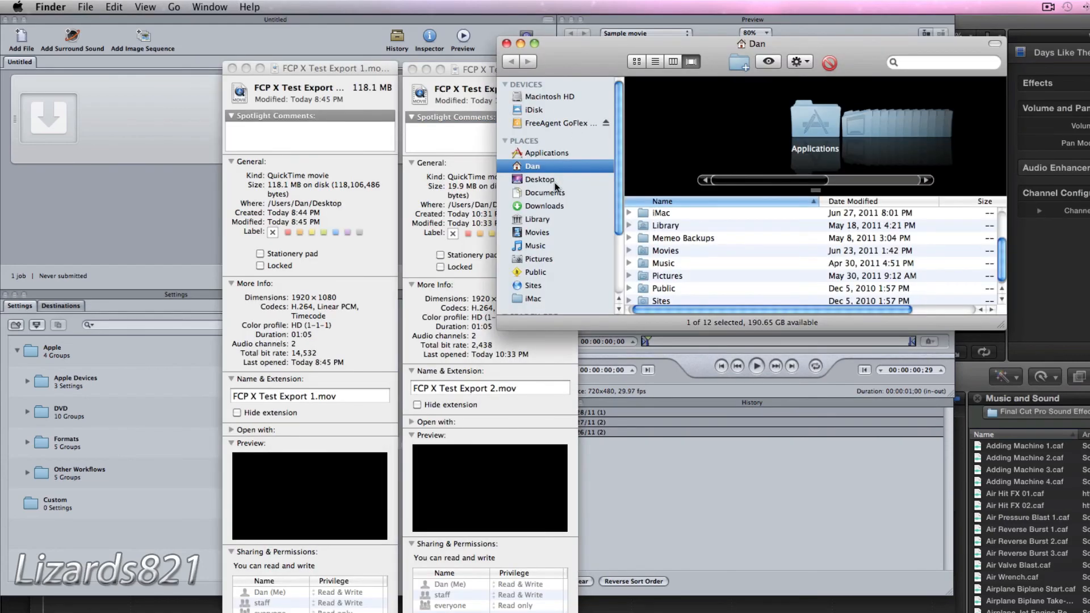
pyautogui.click(541, 179)
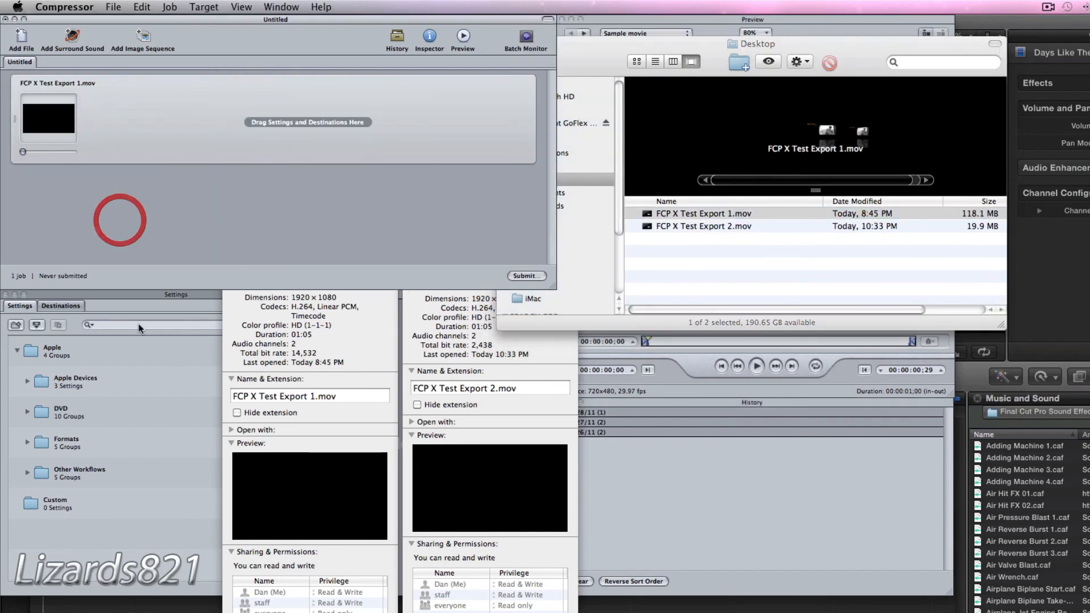
pyautogui.click(54, 503)
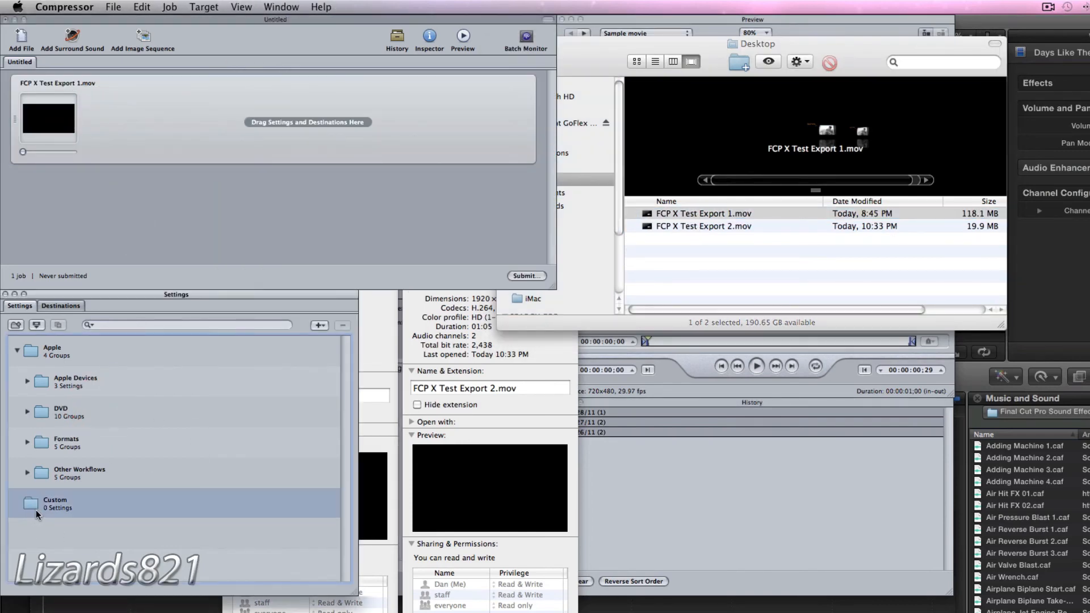